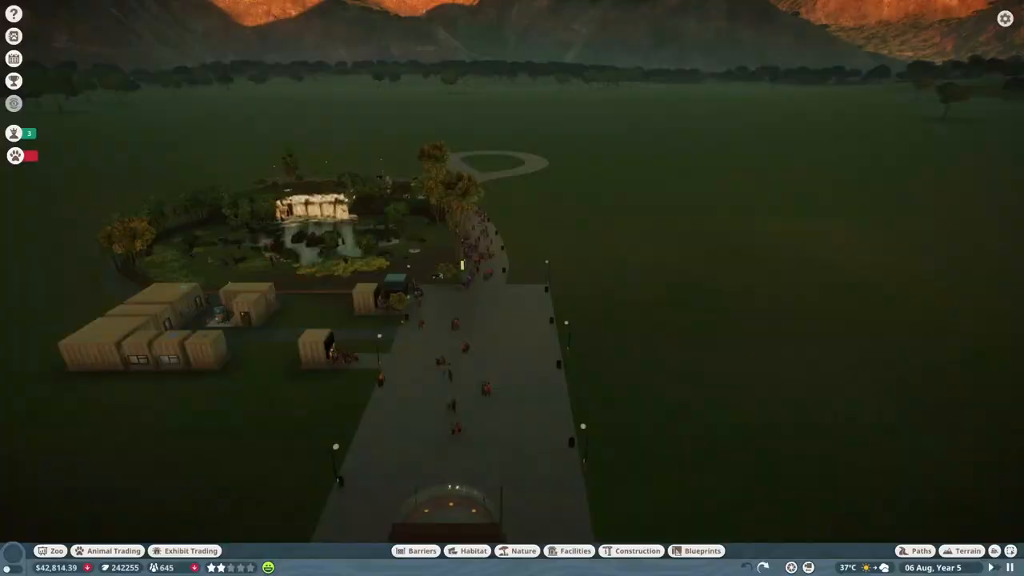
Bring up the Zoopedia to look up the Proboscis Monkey.
click(13, 155)
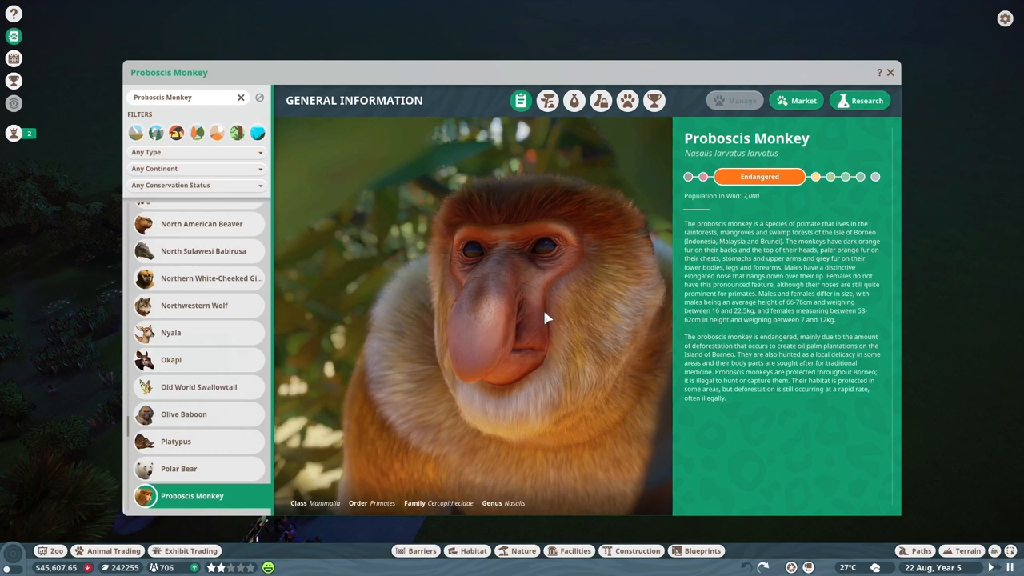
Review the monkey's Natural Habitat and Species Data pages, then close the Zoopedia.
click(548, 99)
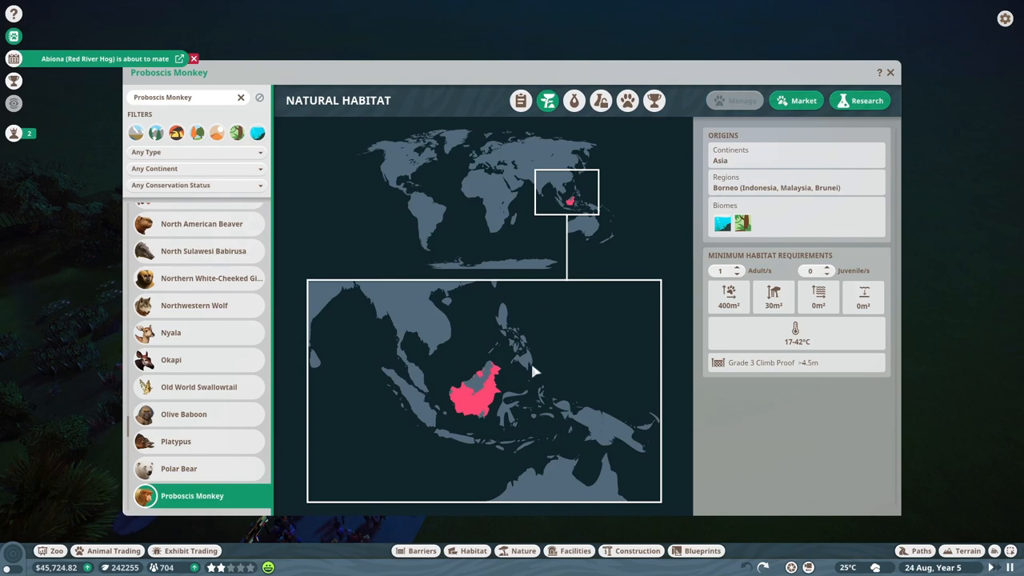
click(572, 100)
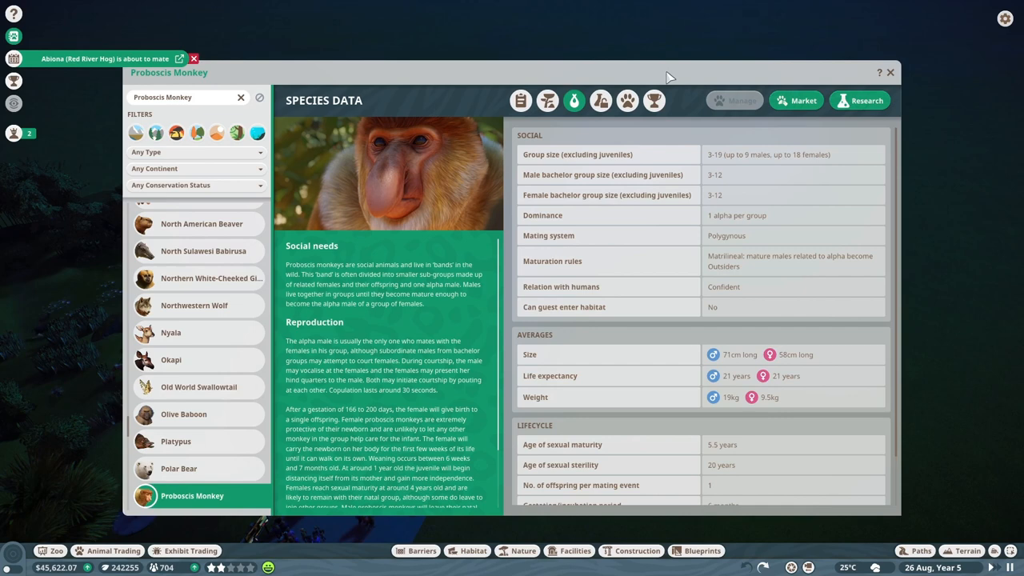
click(890, 72)
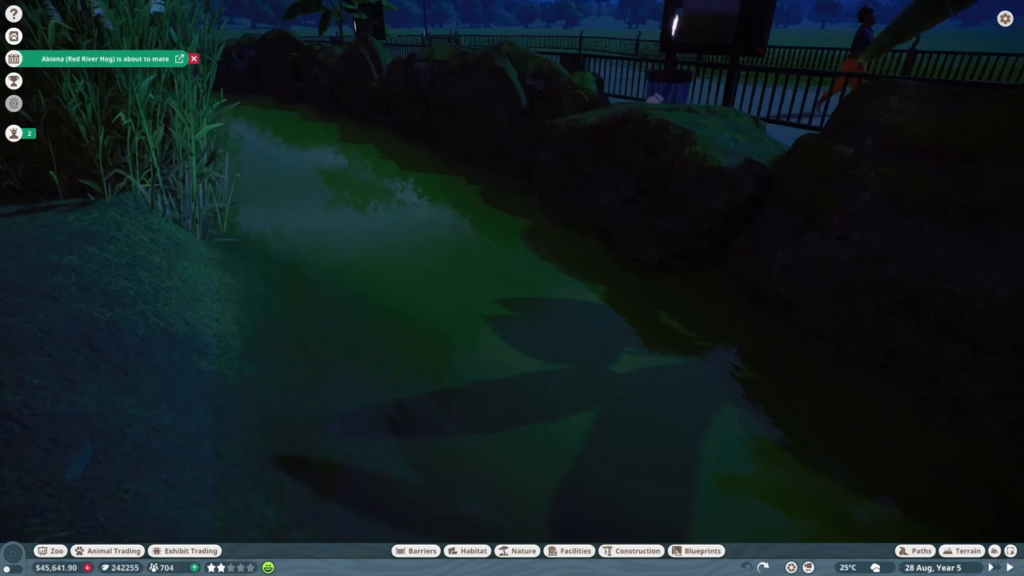
Dig a channel into the open grass with the terrain tools and fill it with water.
click(966, 551)
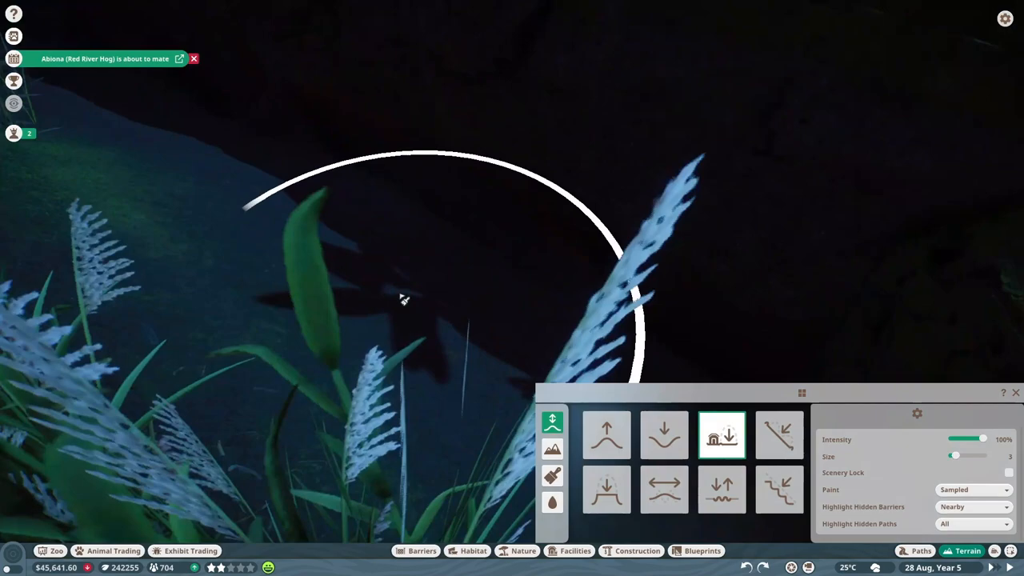
click(664, 436)
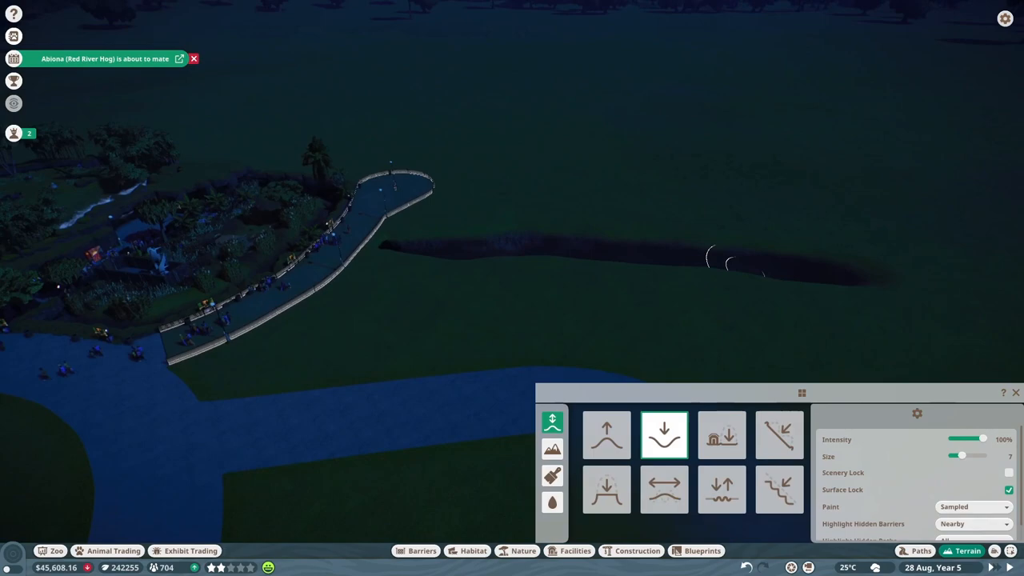
click(552, 502)
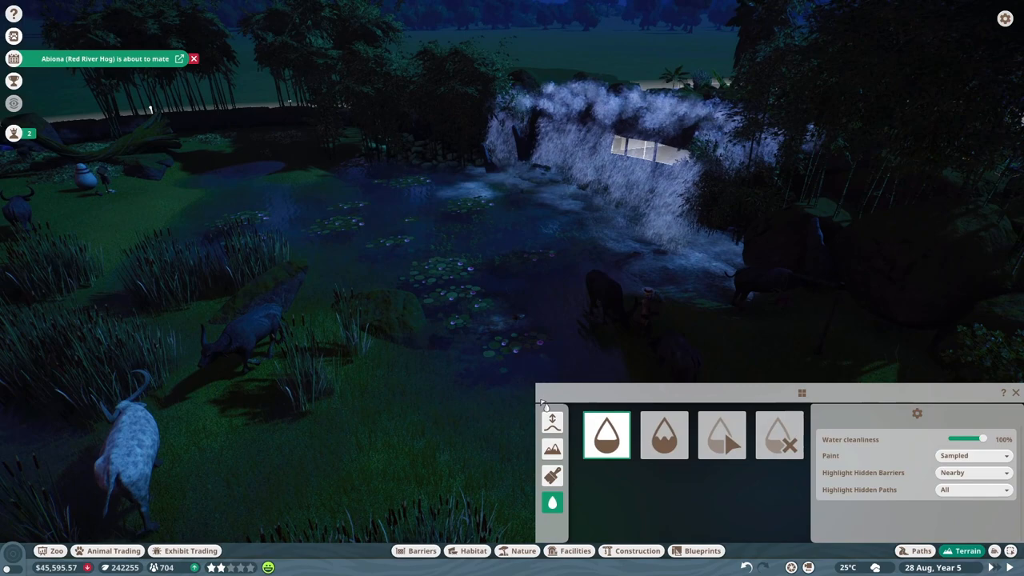
click(637, 550)
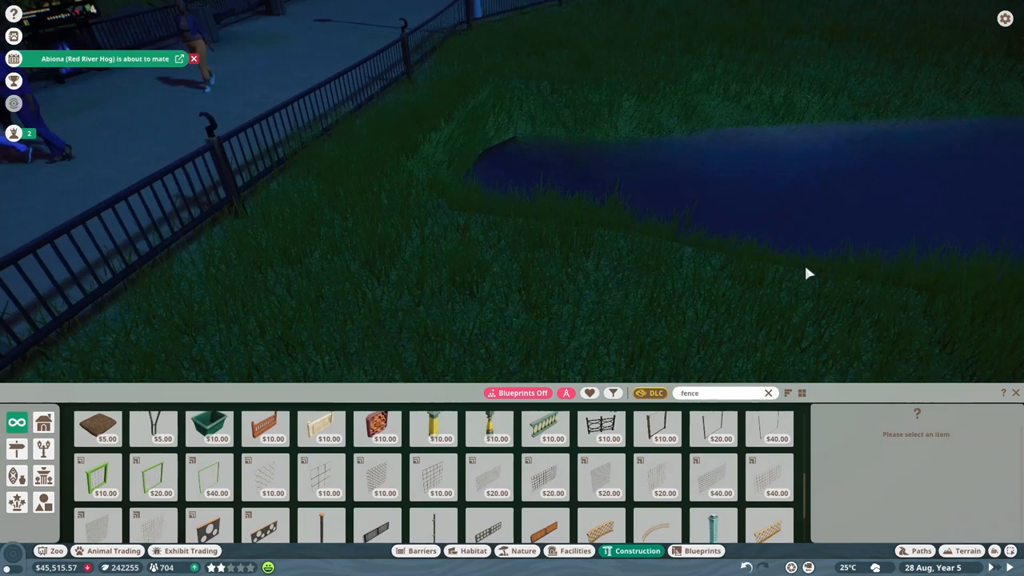
Search the Tropical Pack construction pieces for 'glass' roof panels.
click(768, 394)
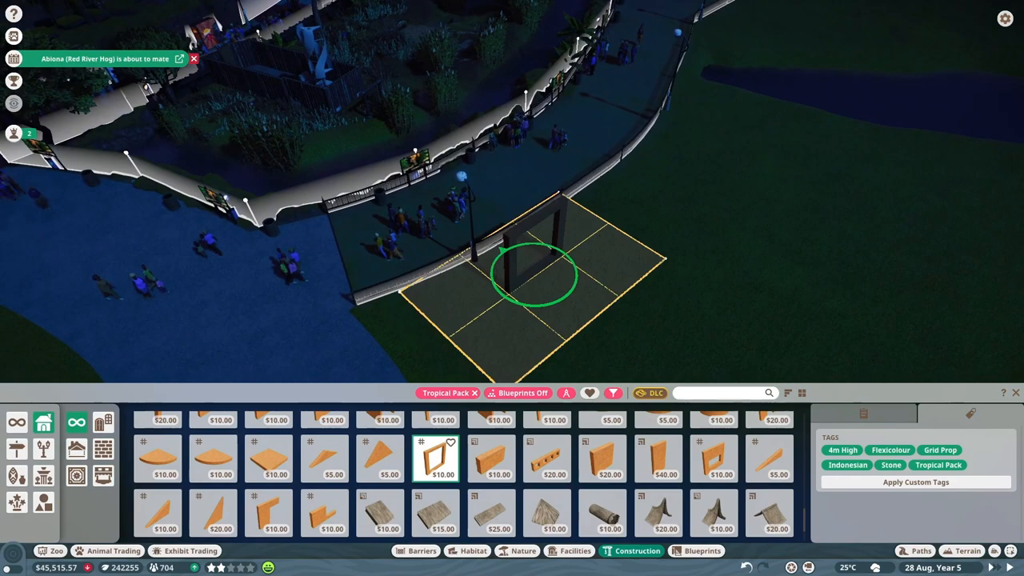
click(547, 457)
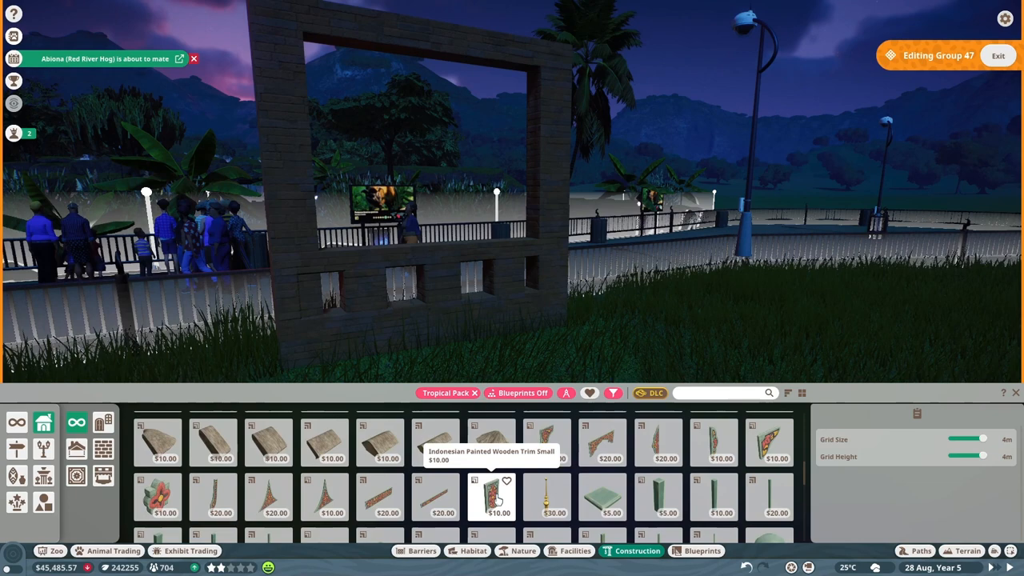
text(glass)
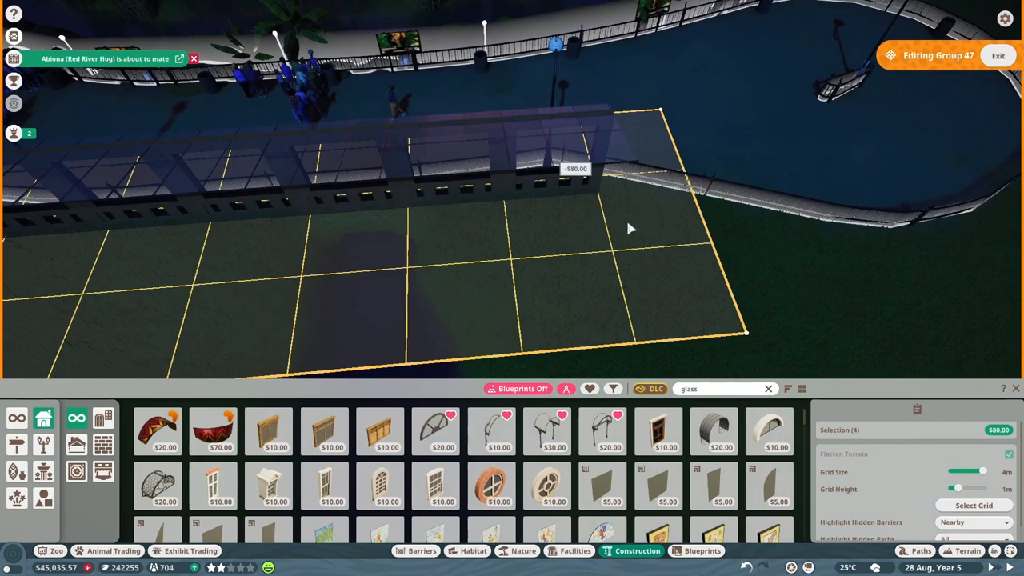
Place the four glass roof panels over the viewing building.
click(523, 550)
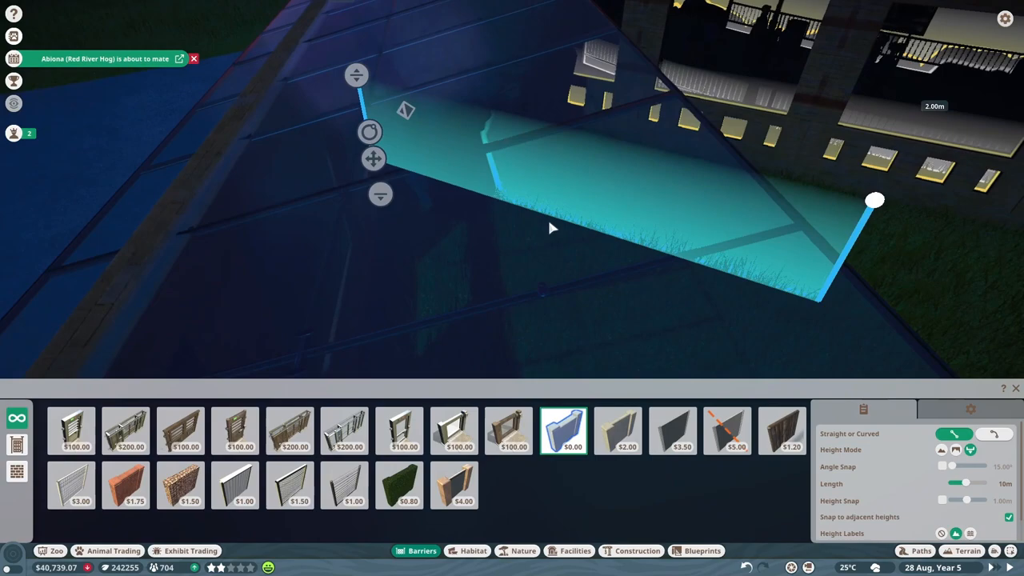
Extend the glass barrier along the building edge and choose a railing-style barrier for the path.
drag(552, 227, 694, 270)
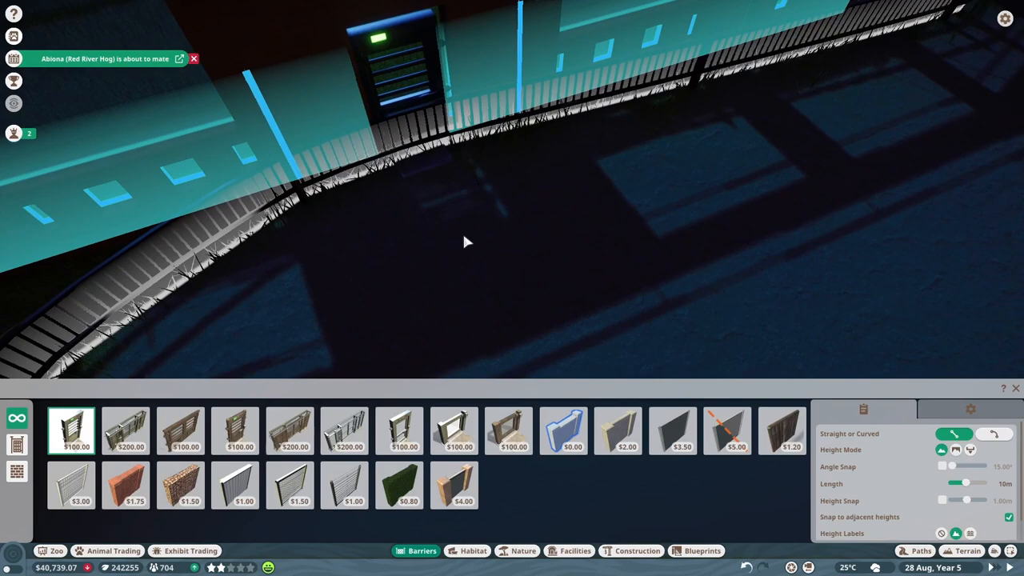
click(636, 551)
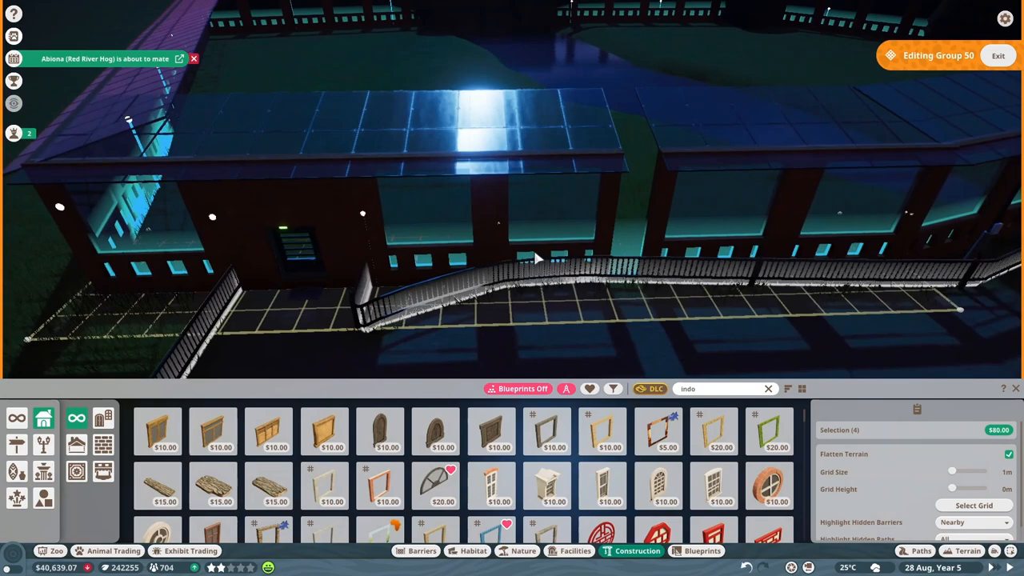
Browse bridge pieces for the European Decorative Limestone Bridge Platform.
click(922, 550)
text(bridge)
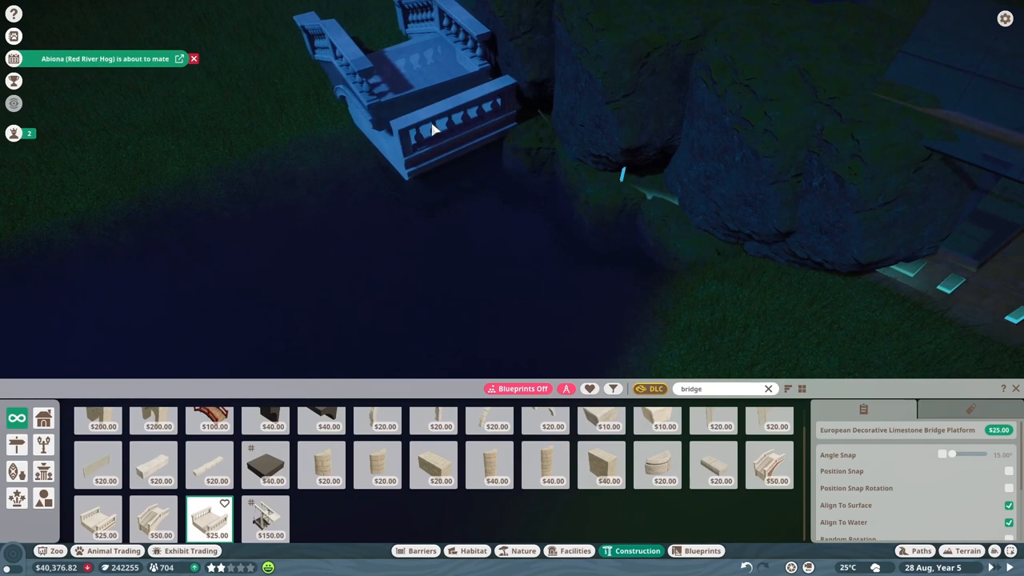
Set the limestone bridge platform over the water beside the rock face.
click(153, 518)
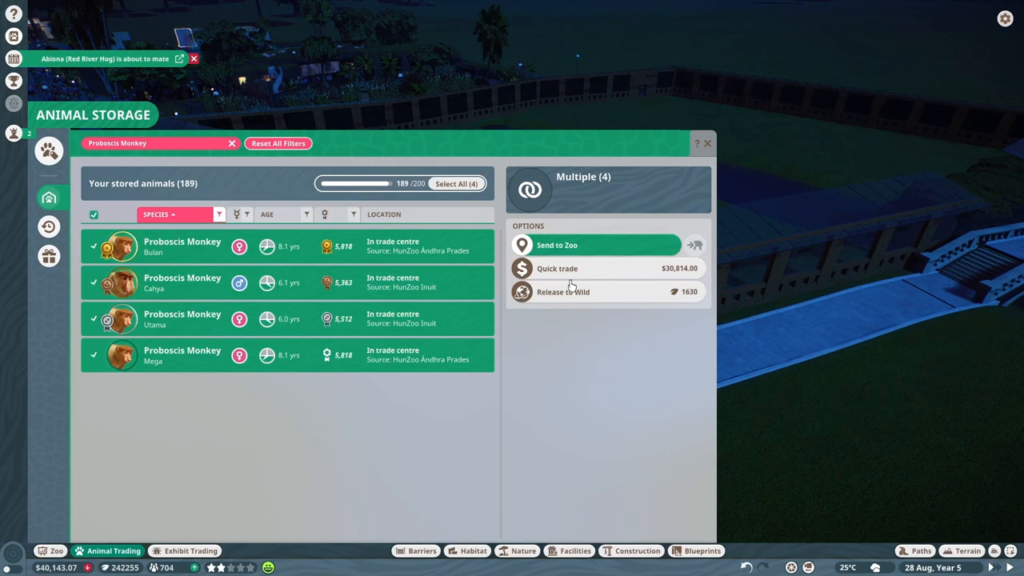
Send the four selected proboscis monkeys from storage to the zoo.
click(474, 551)
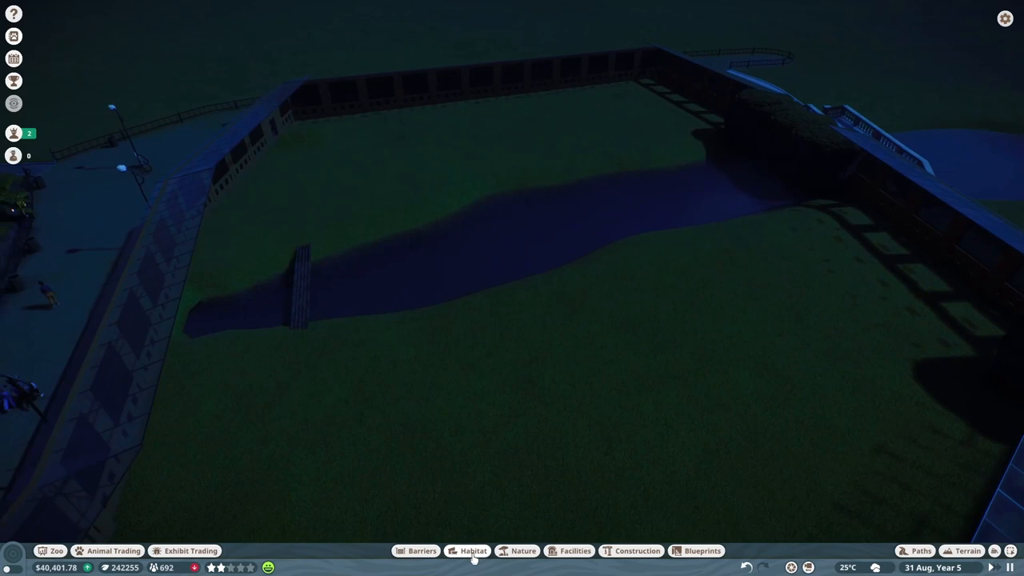
Place an arboreal feeding platform from the habitat items into the monkey enclosure.
click(473, 550)
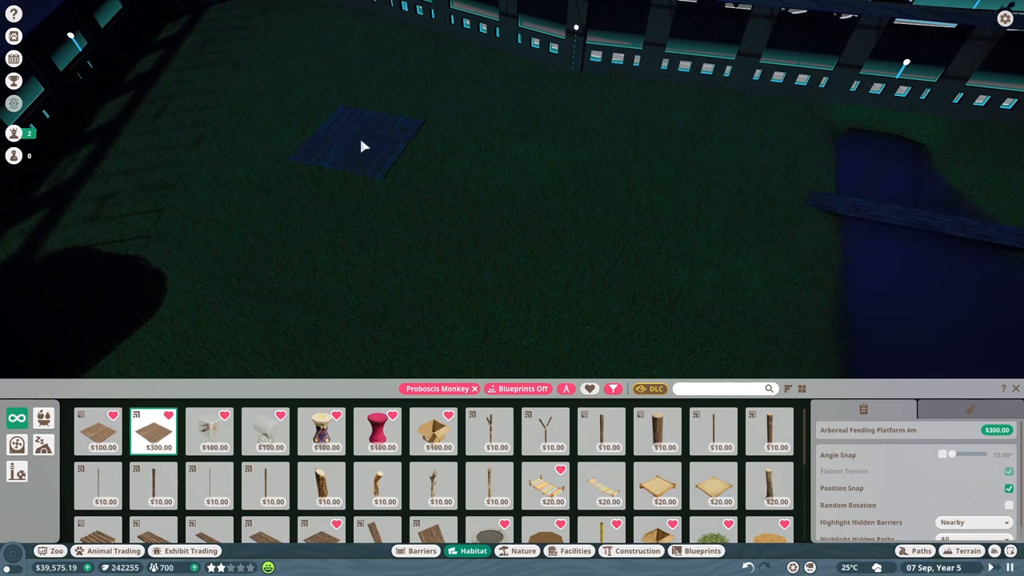
click(377, 430)
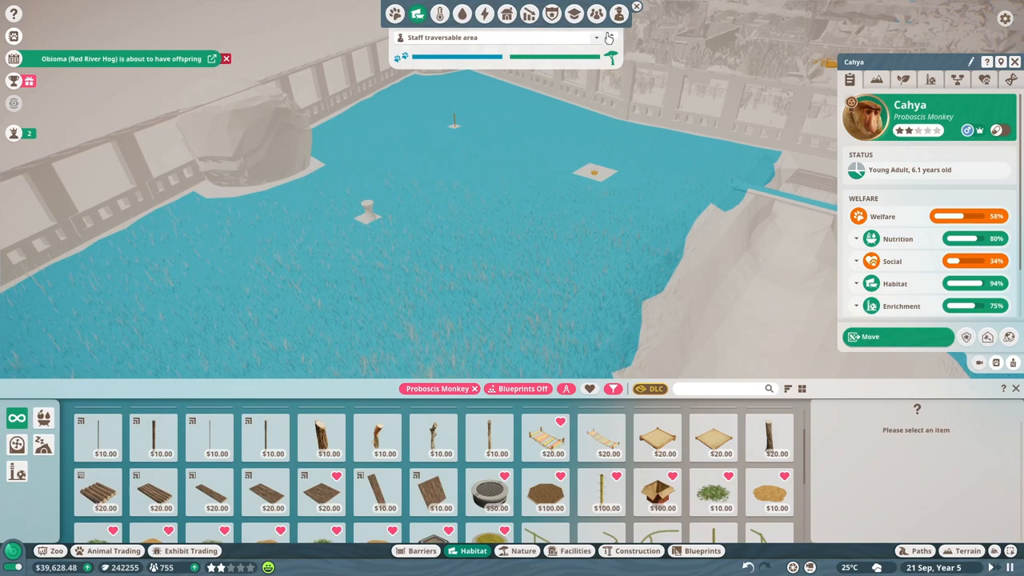
Show the monkey habitat's plant requirements: plants 100%, coverage 0%, no plants yet.
click(656, 492)
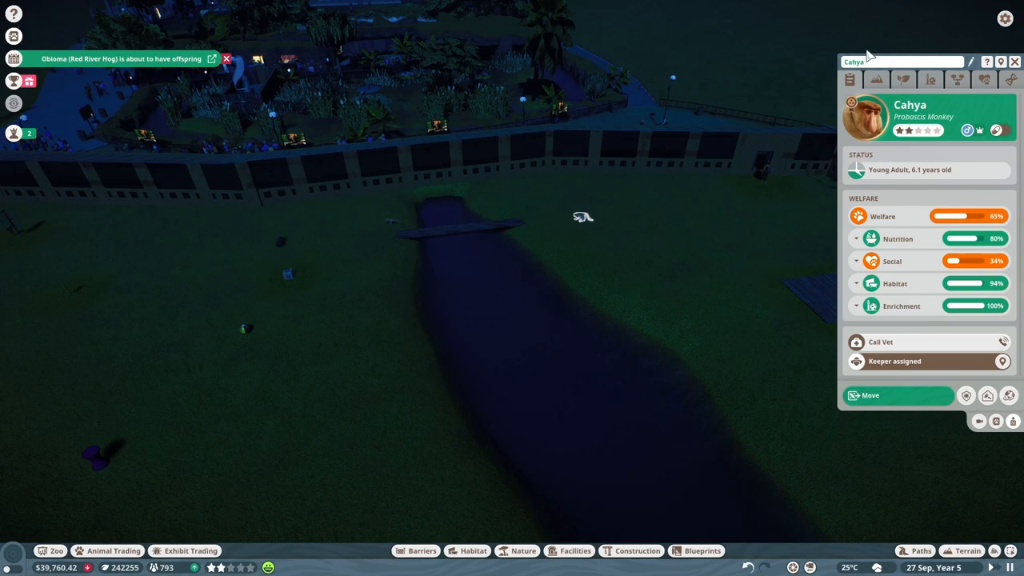
click(968, 550)
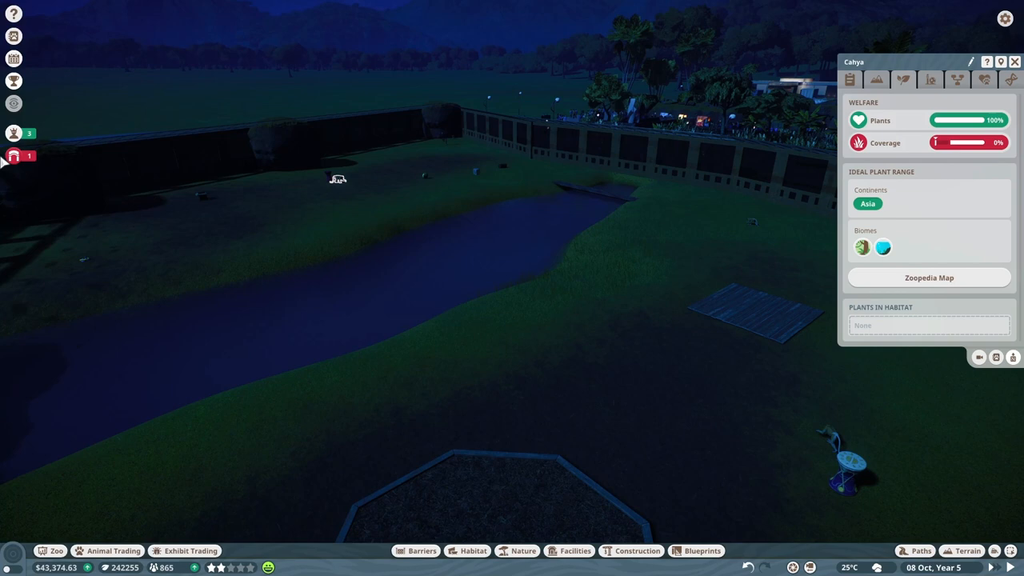
Bring up the nature catalogue filtered to Asia and Oceania, listing rocks.
click(523, 550)
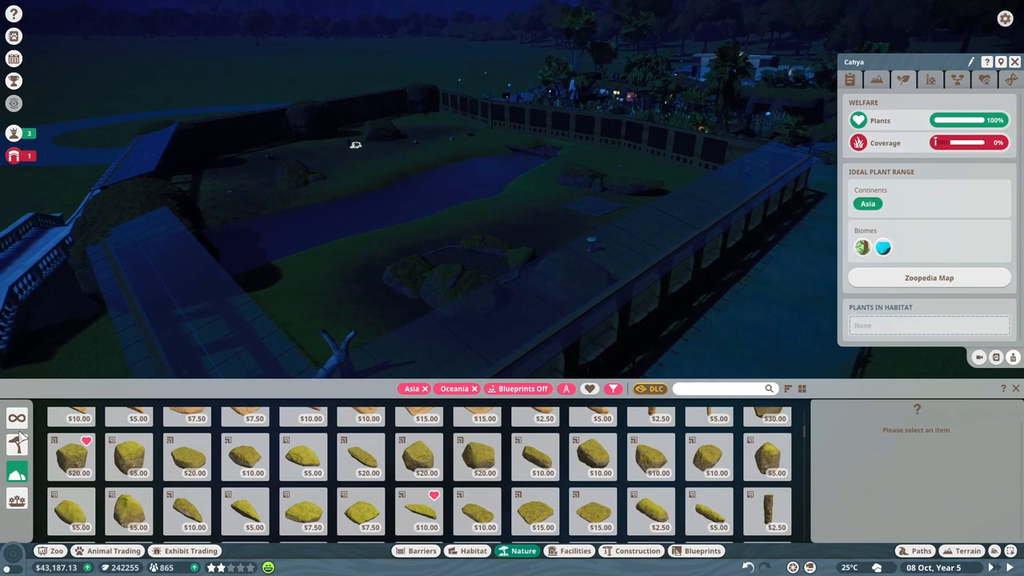
Browse plants and place a Coastal Mangrove Tree and four Coconut Palms, raising coverage to 17%.
click(707, 456)
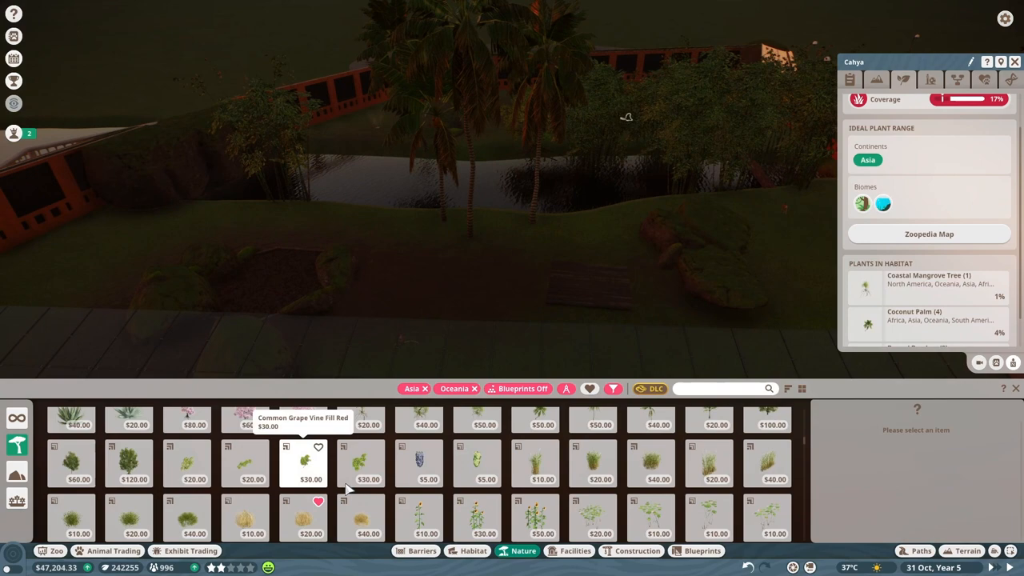
Plant a Doum Palm and more Asian plants until habitat welfare is full.
click(592, 494)
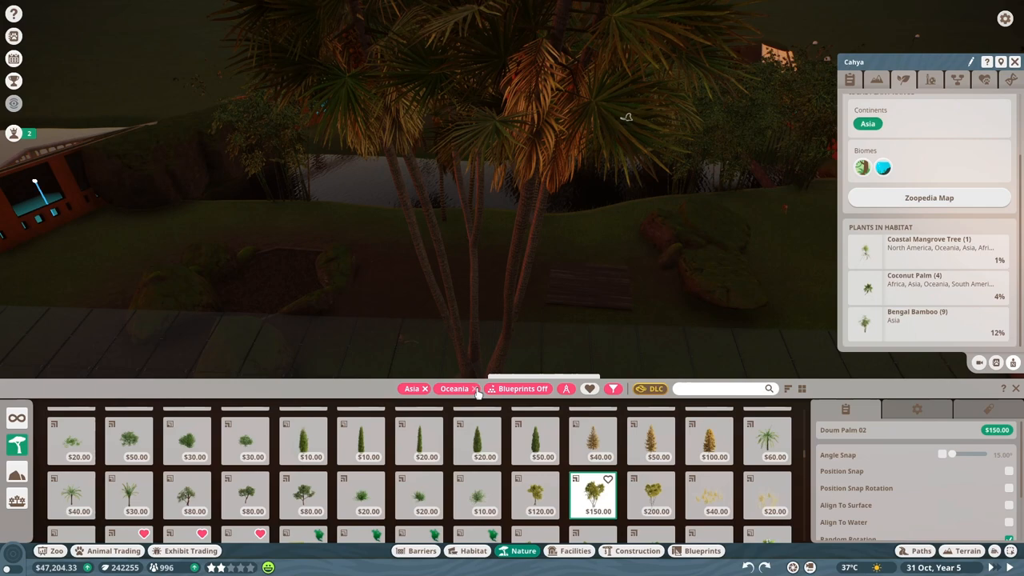
click(475, 389)
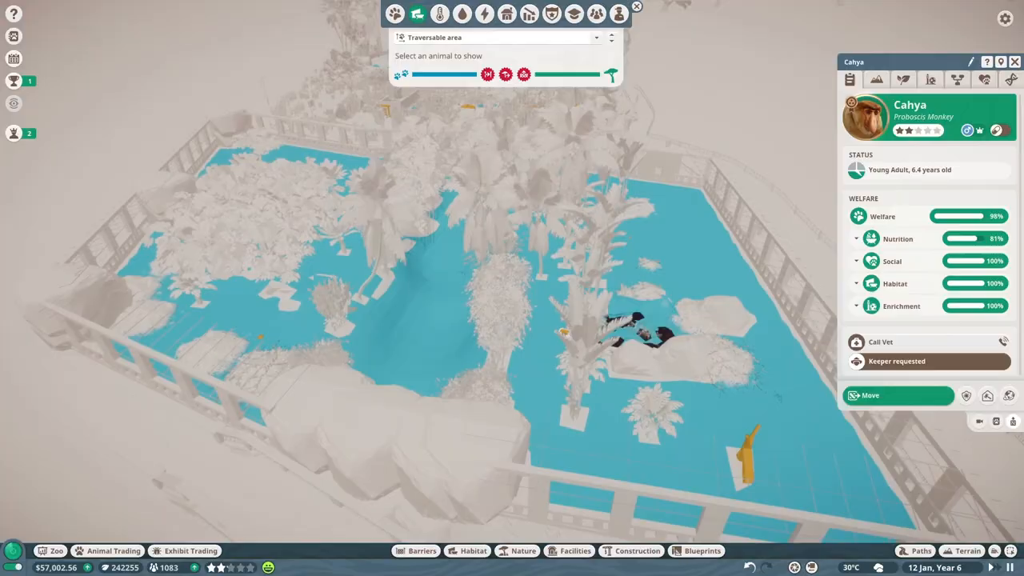
Turn off the traversable-area overlay to view the planted habitat in orbit camera.
click(977, 421)
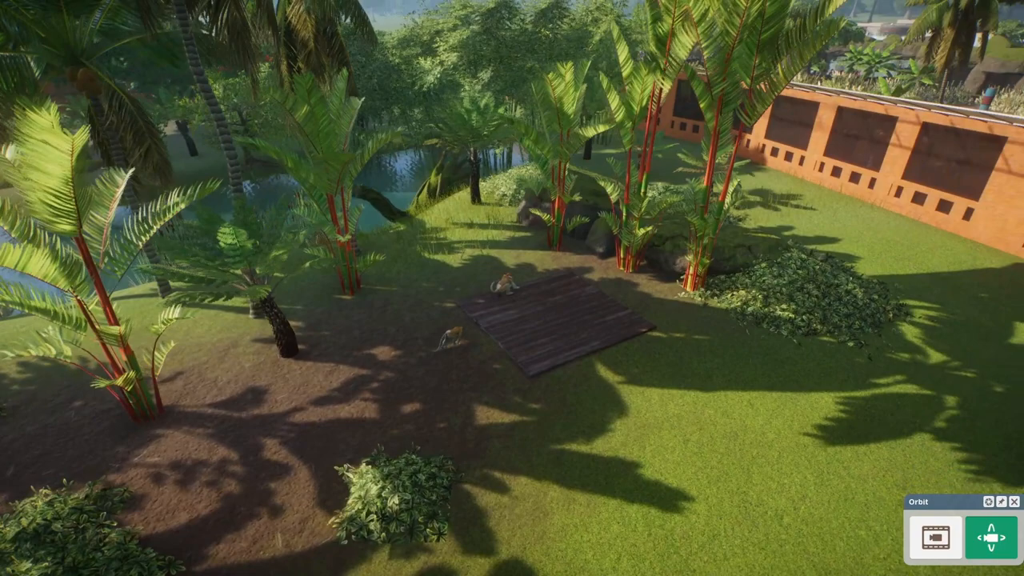
click(552, 332)
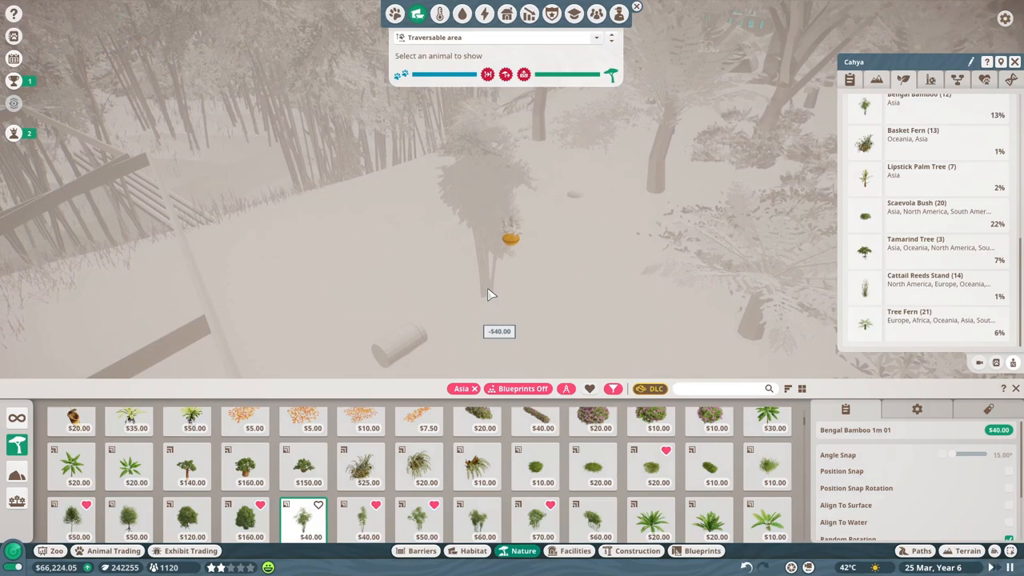
Place a Bengal Bamboo plant inside the proboscis monkey habitat.
click(477, 520)
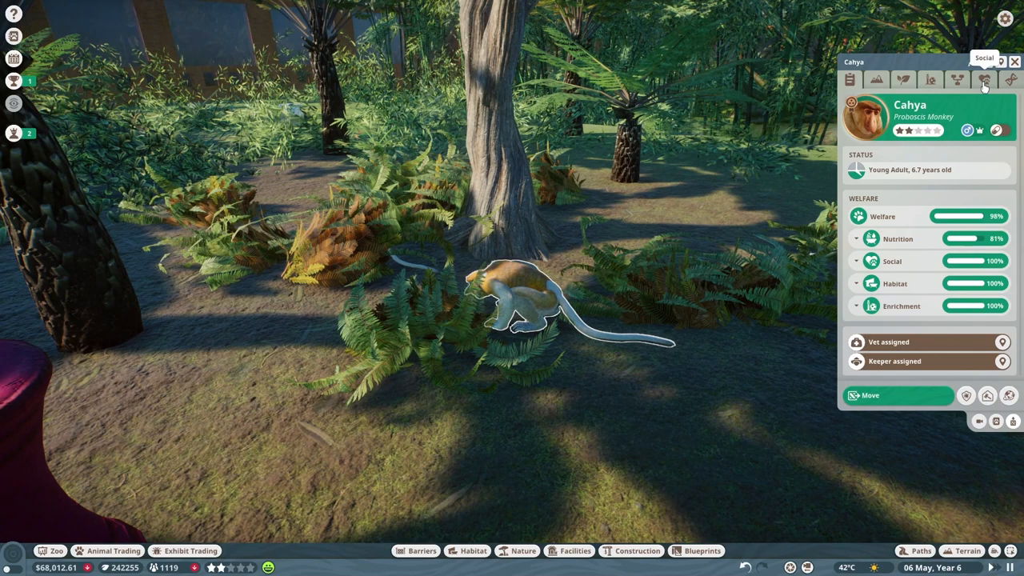
View Cahya's social details: 100% social welfare with mates and troop members.
click(984, 80)
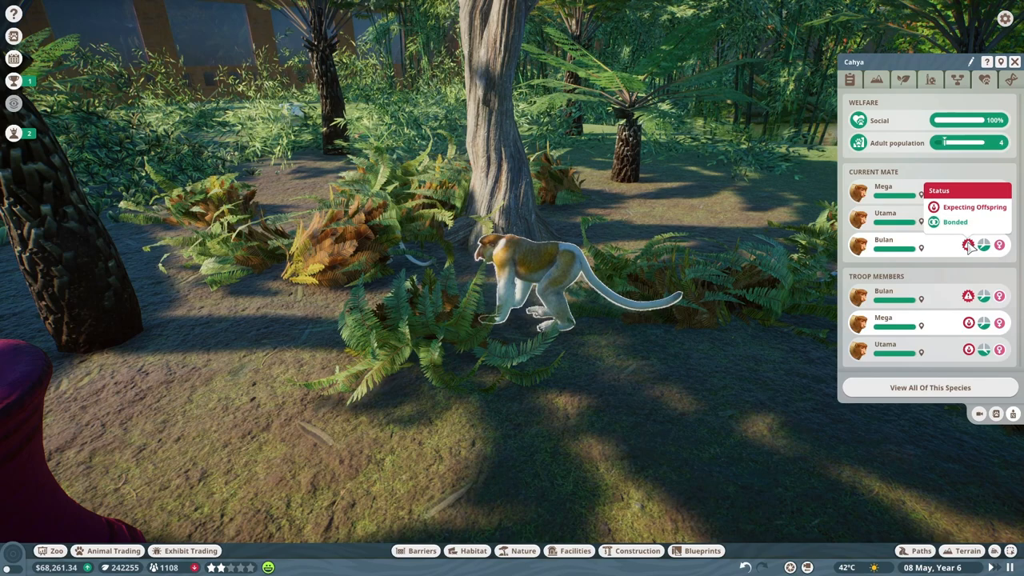